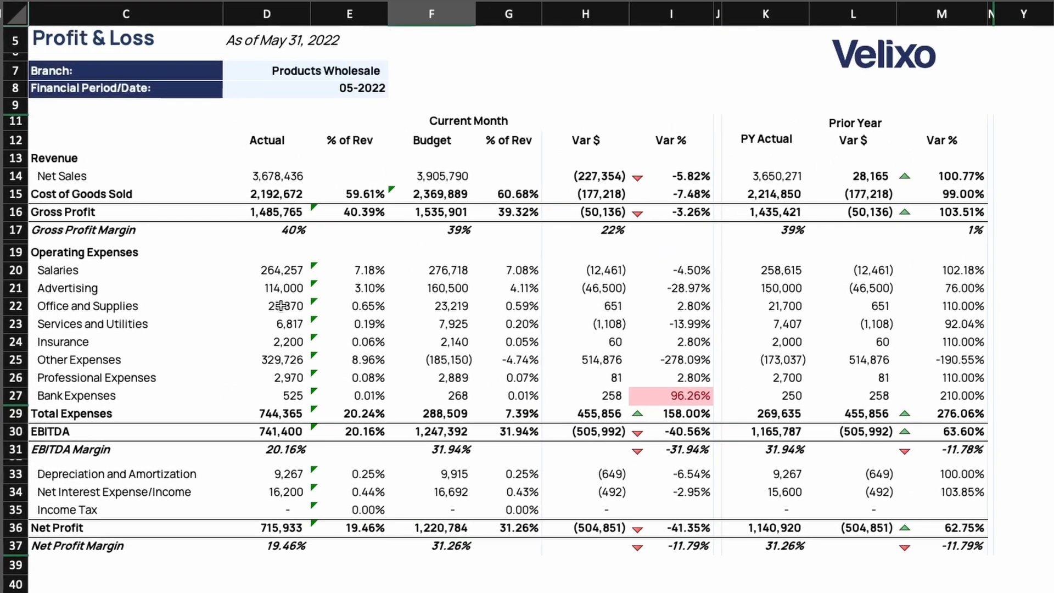
# - Select the Office and Supplies actual in D22 and show the Velixo NX ribbon
pyautogui.click(266, 307)
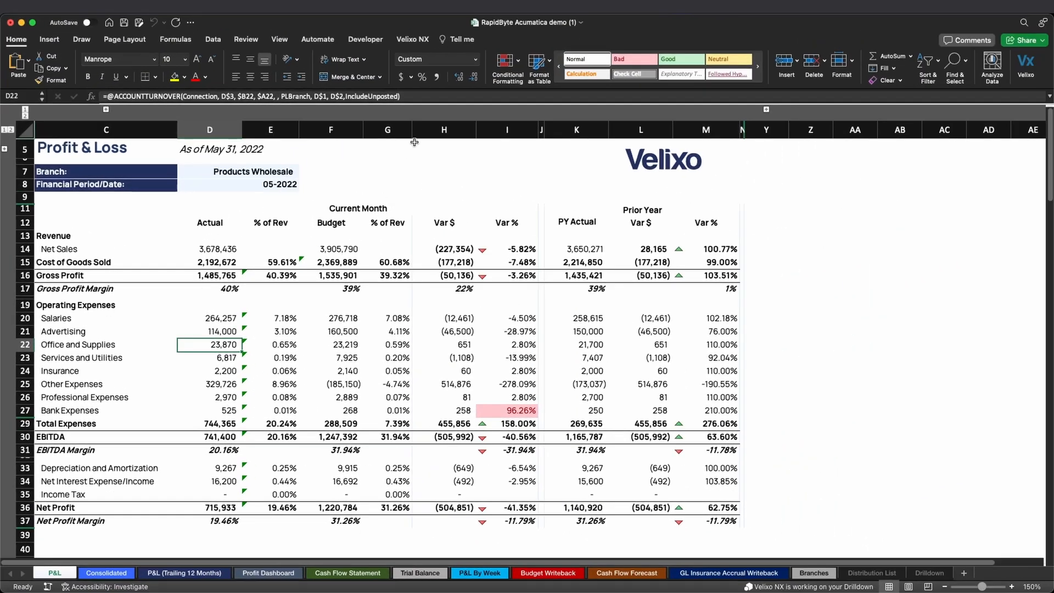
pyautogui.click(411, 40)
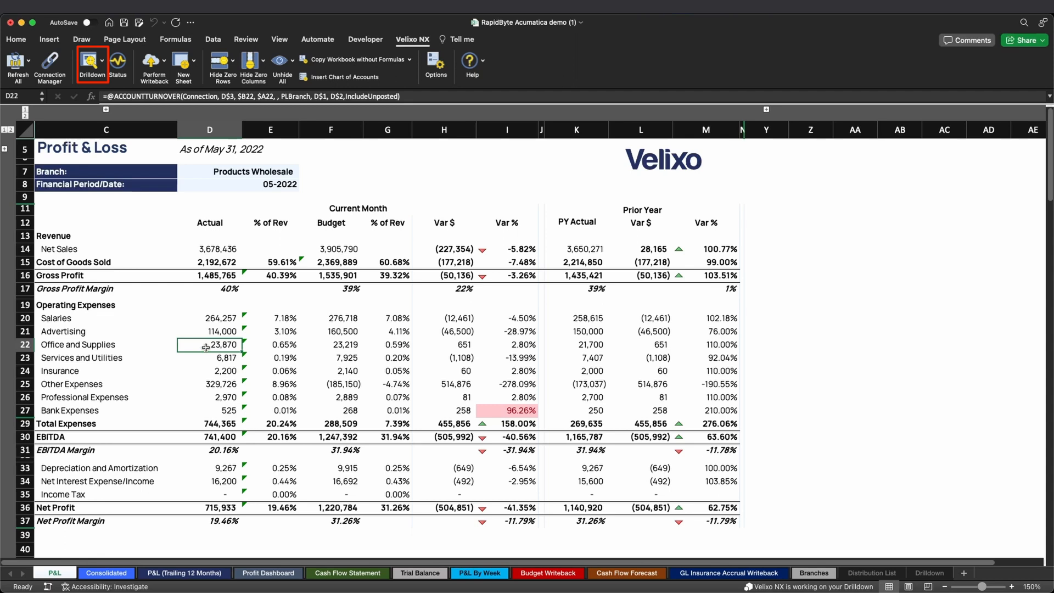
# - Drill down on the 23,870 Office and Supplies amount onto a new Drilldown2 sheet
pyautogui.rightClick(209, 344)
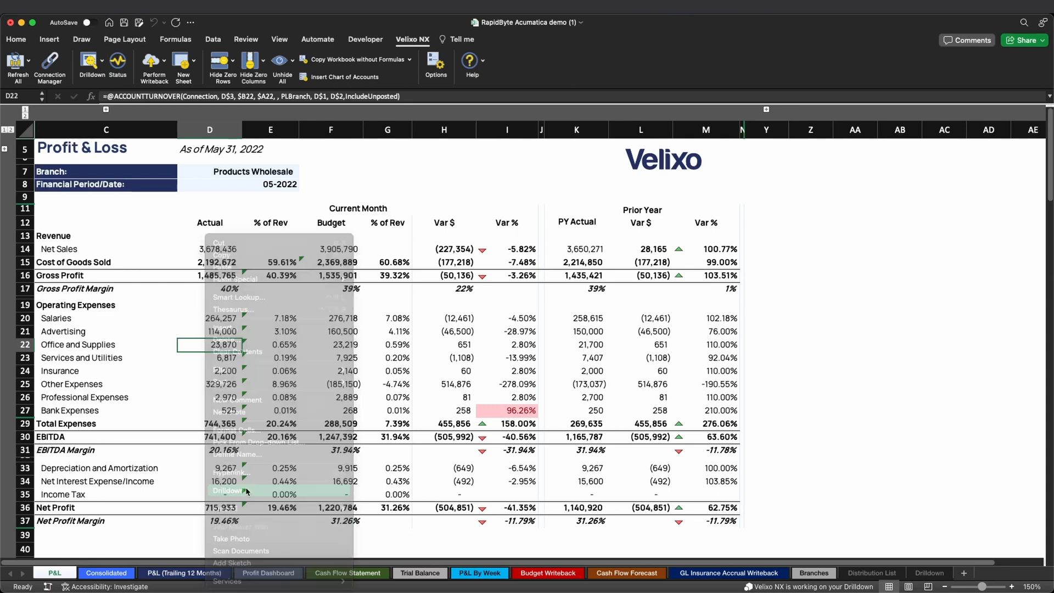
pyautogui.click(228, 491)
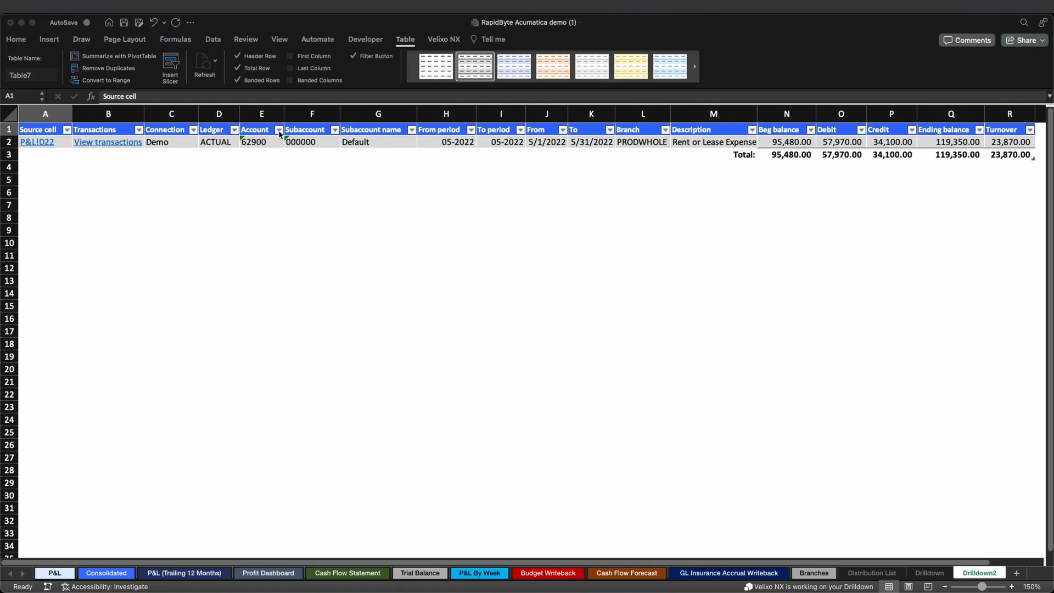
# - Review the drilldown row for account 62900 Rent or Lease Expense, checking the Account filter and balances
pyautogui.click(278, 130)
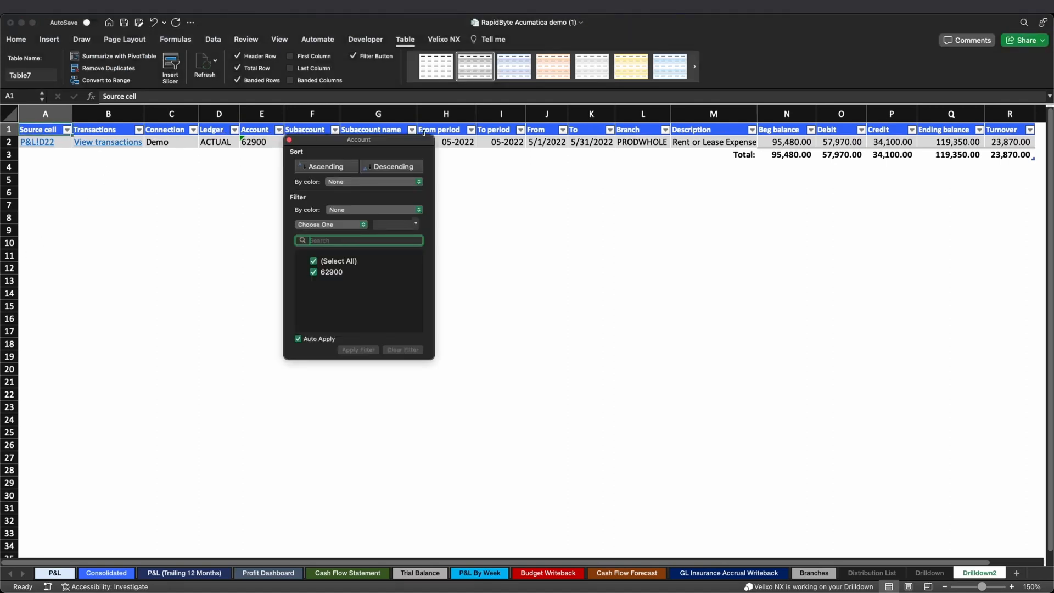
pyautogui.click(412, 130)
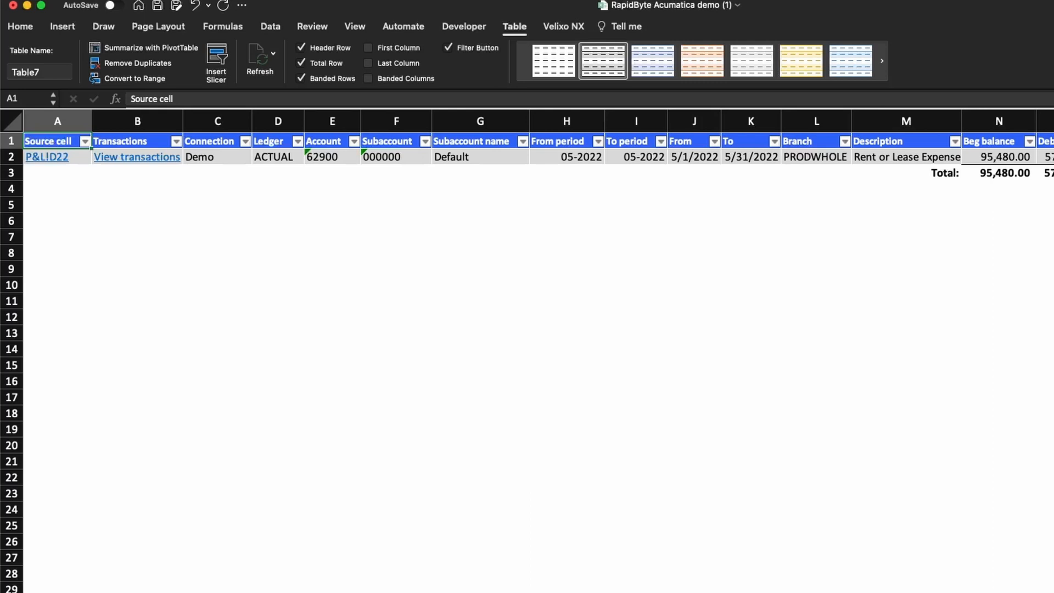
pyautogui.click(47, 157)
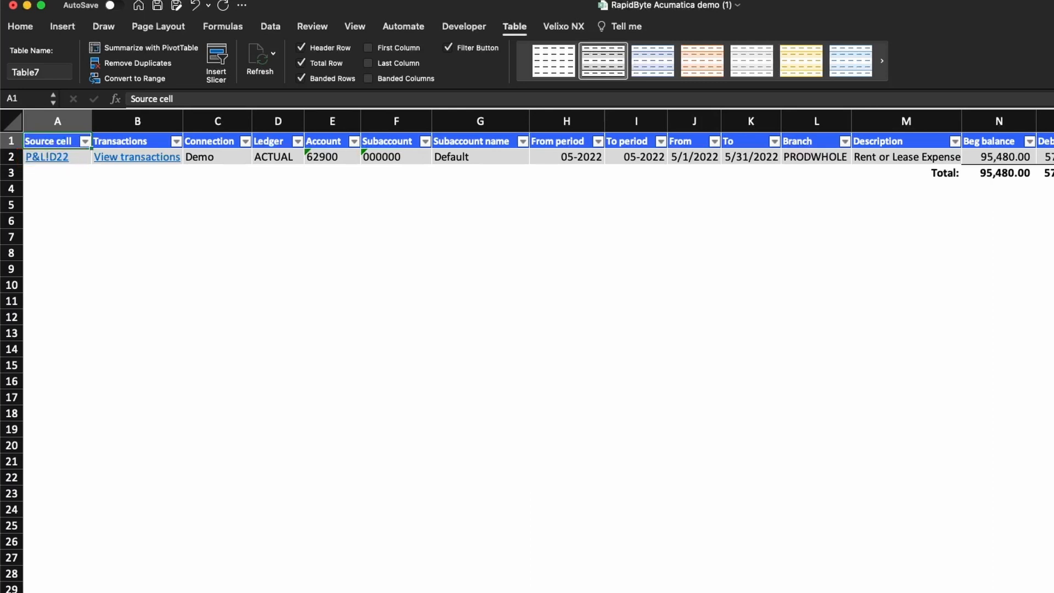
pyautogui.click(209, 142)
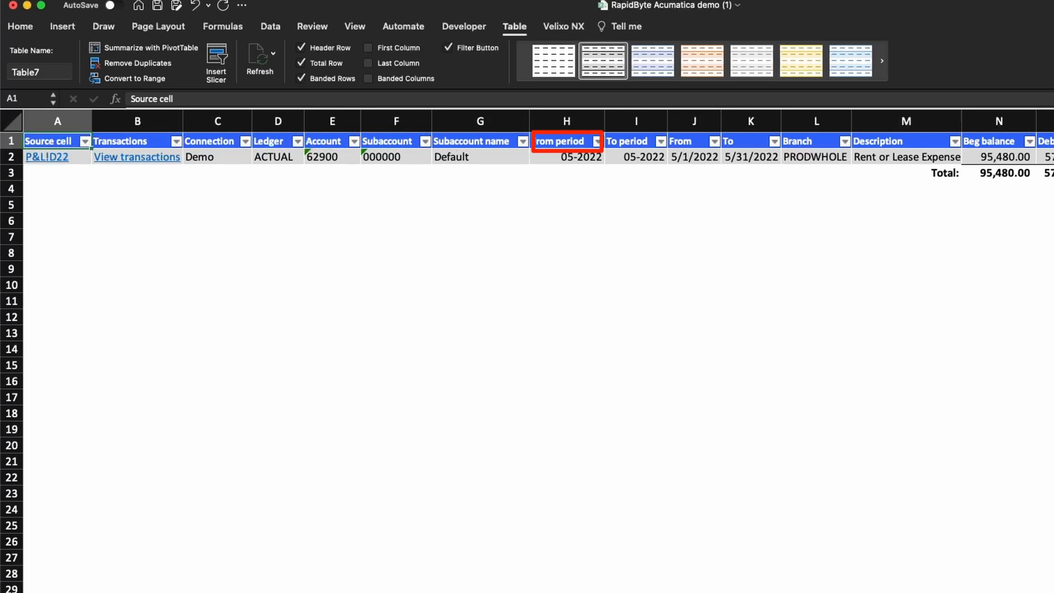
pyautogui.hscroll(3)
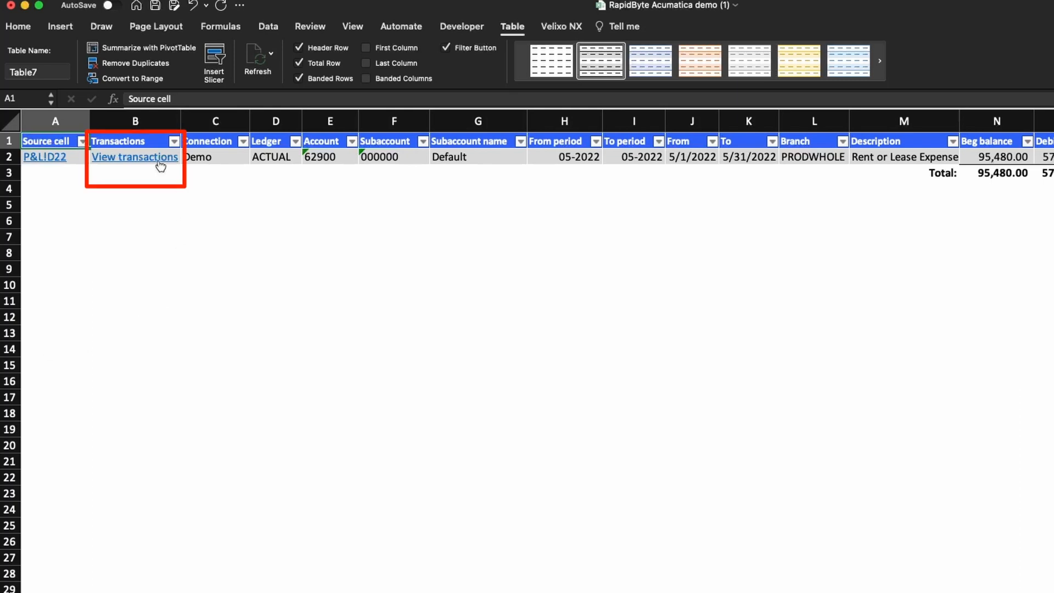
# - View account 62900's 05-2022 transactions in Acumatica and open journal AP005126 Rent for May
pyautogui.click(134, 157)
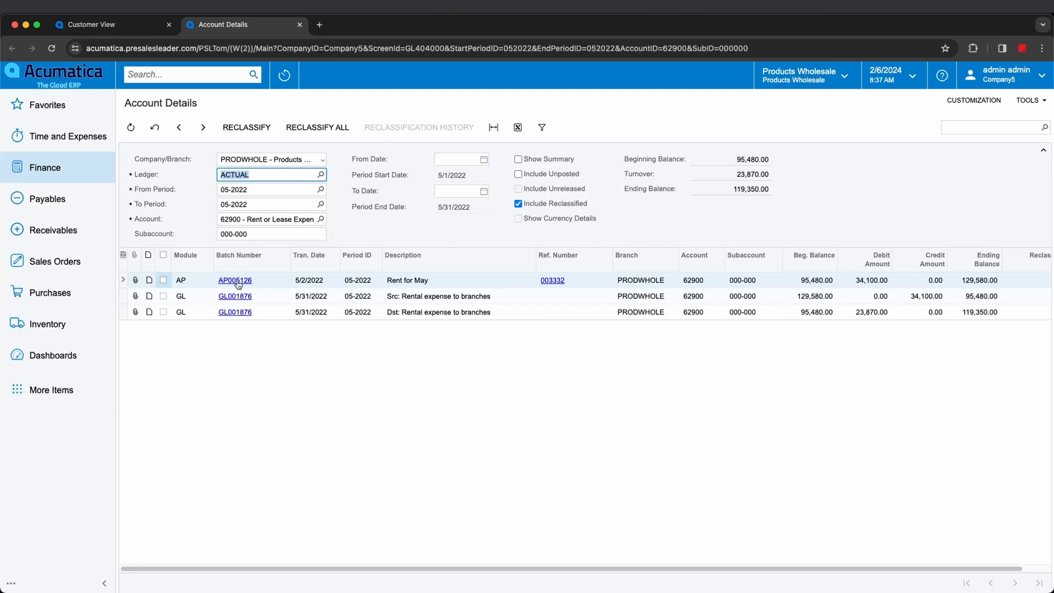
pyautogui.click(234, 279)
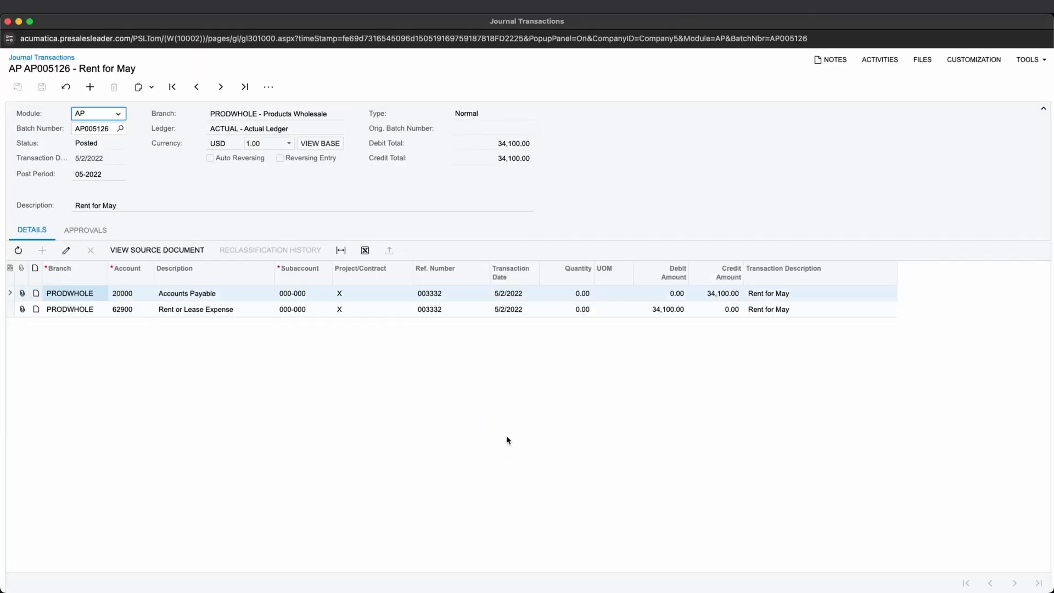